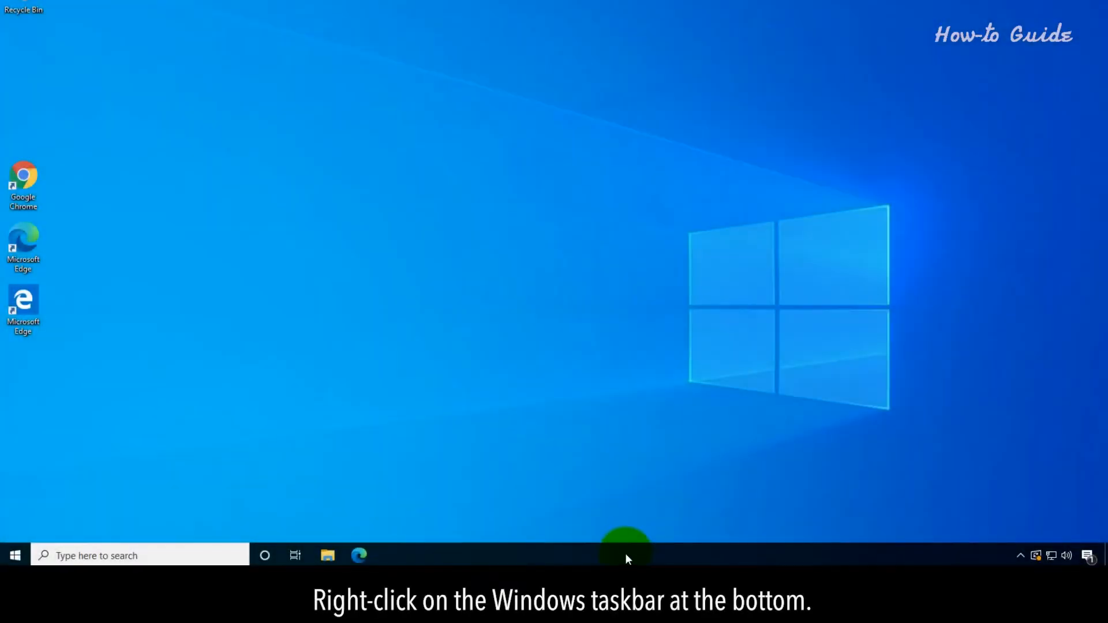
Open Taskbar settings from the taskbar's right-click menu
right_click(626, 555)
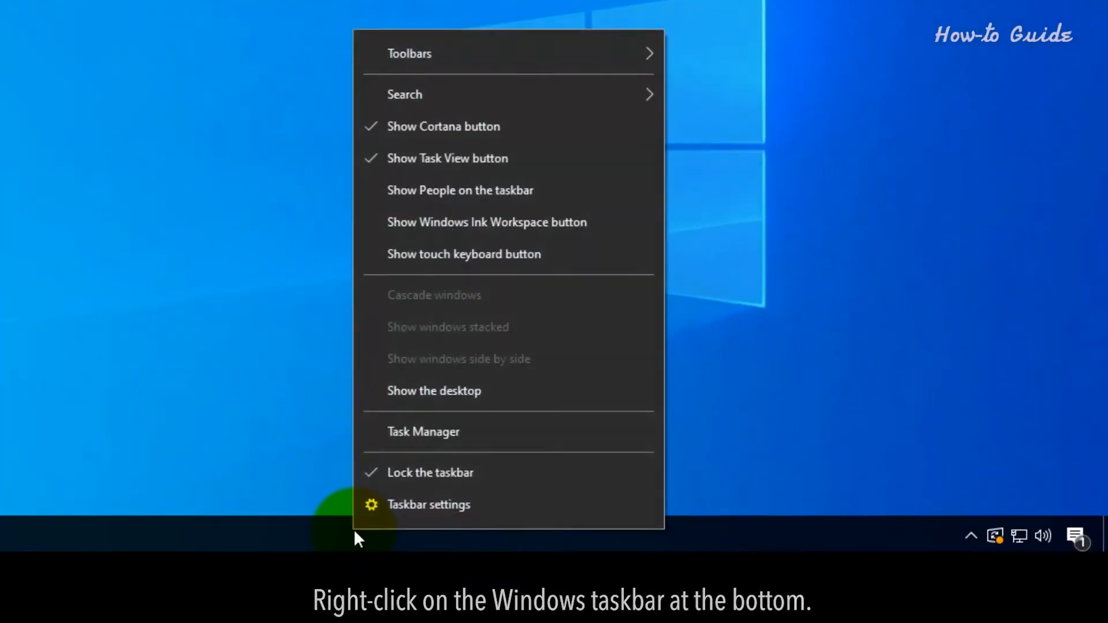
click(429, 504)
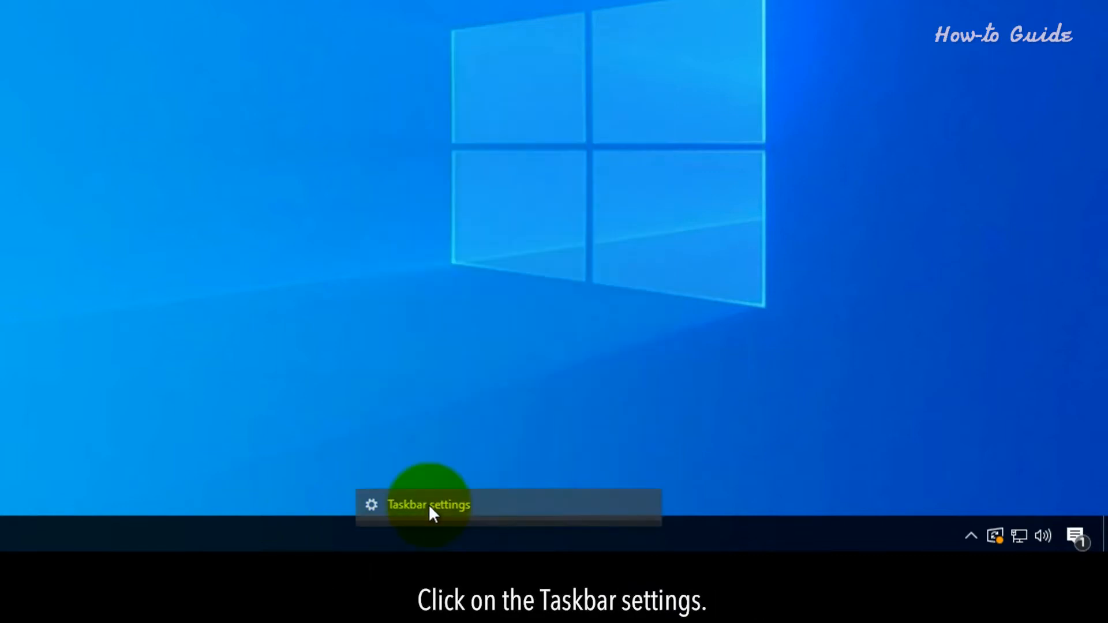
Switch 'Automatically hide the taskbar in desktop mode' to On on the Taskbar page
click(428, 505)
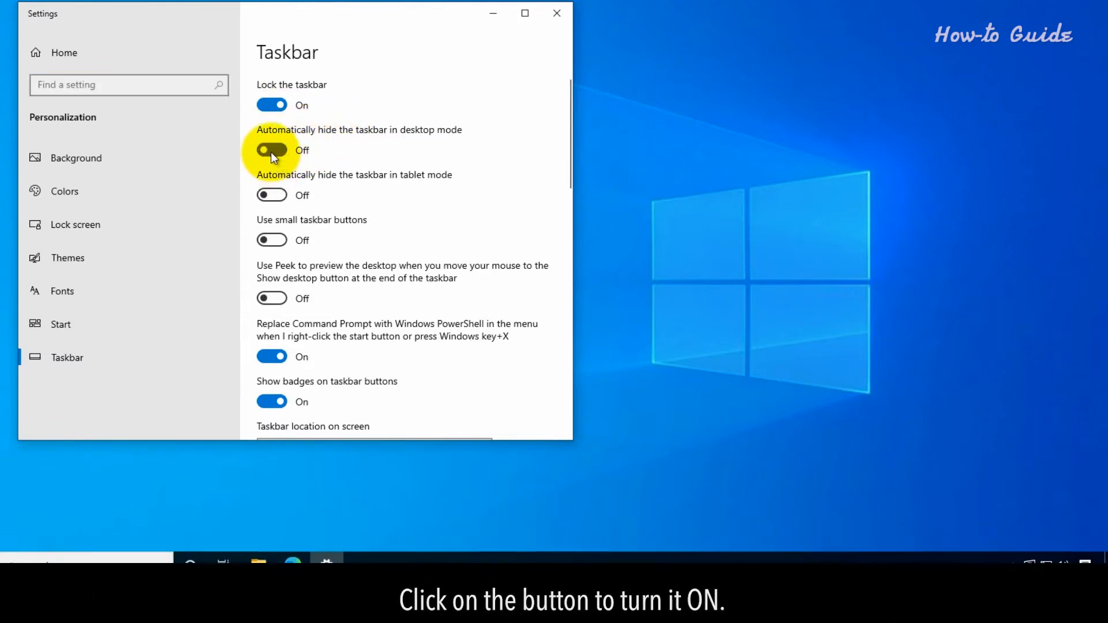
click(271, 150)
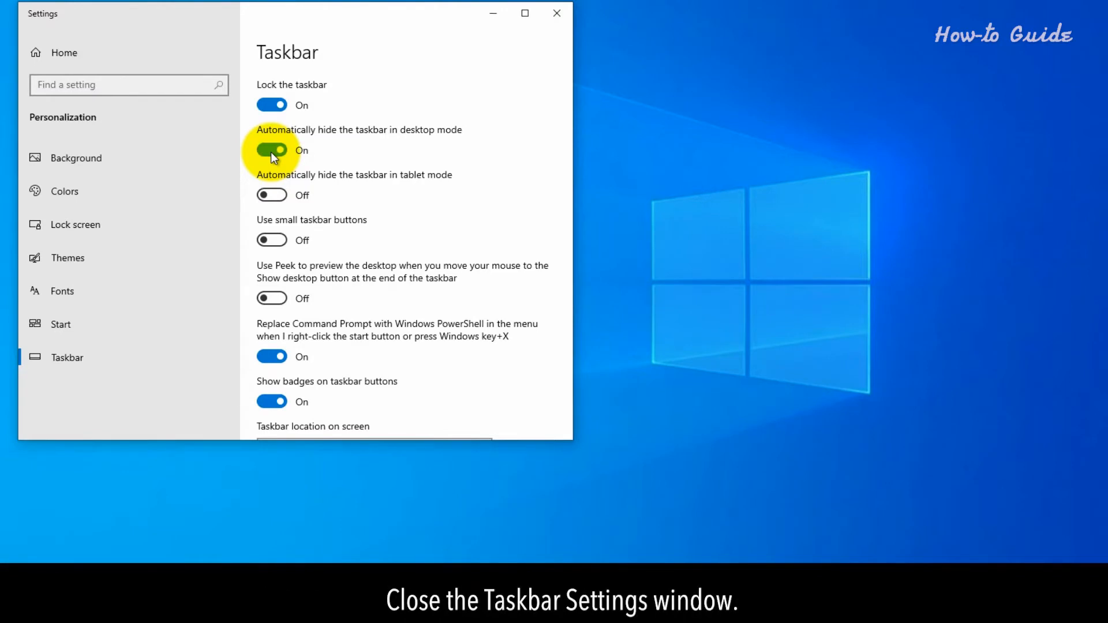
Close the Settings window so the desktop shows with the taskbar hidden
click(557, 13)
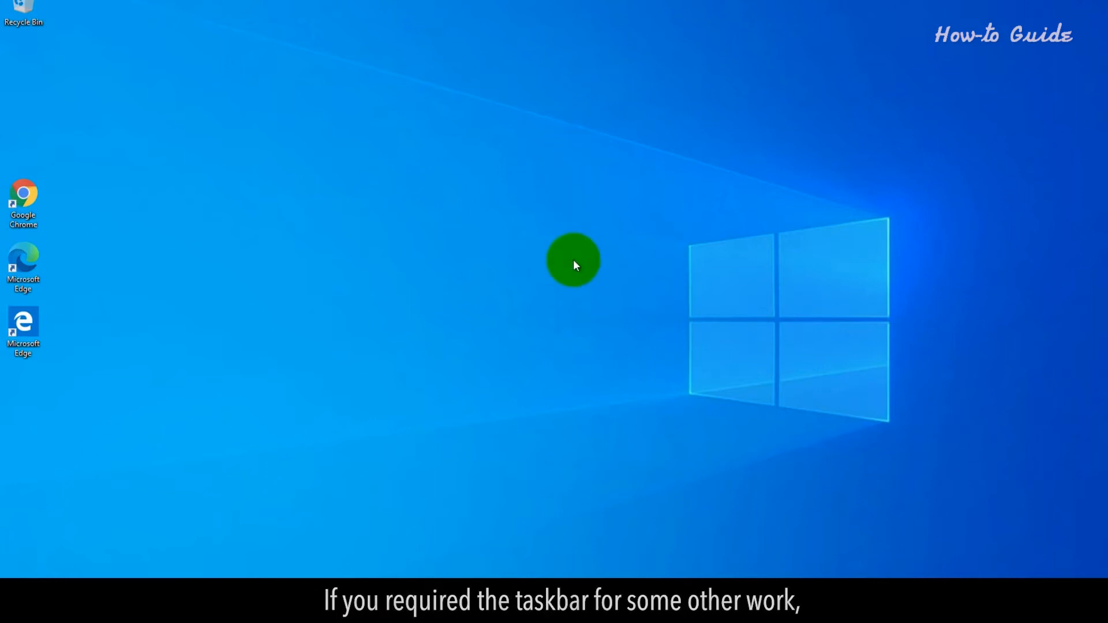
mouse_move(586, 457)
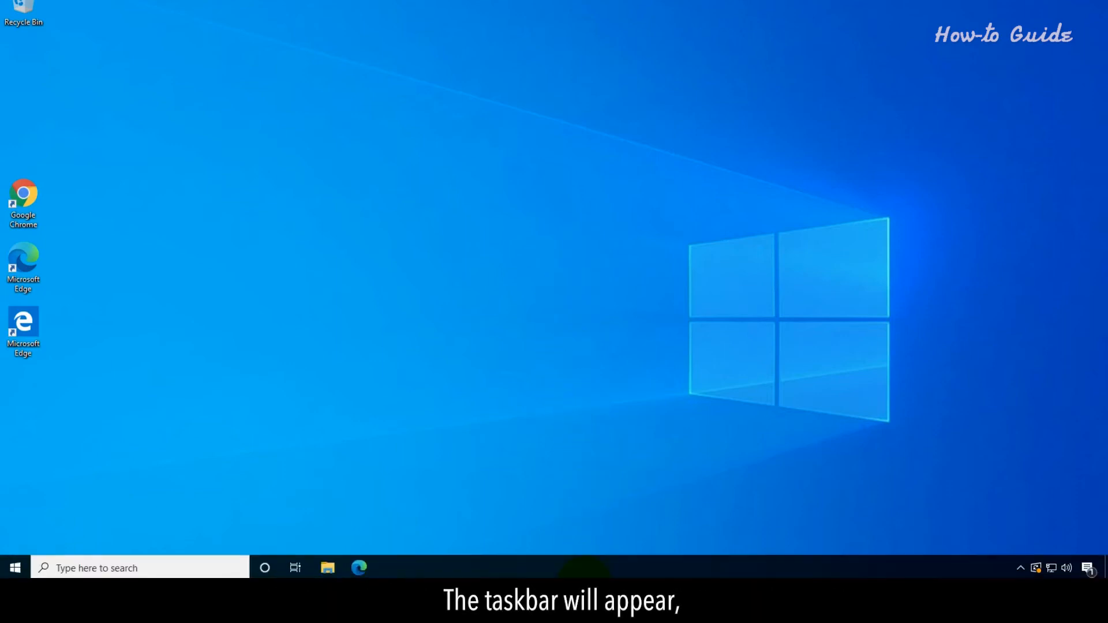
mouse_move(598, 515)
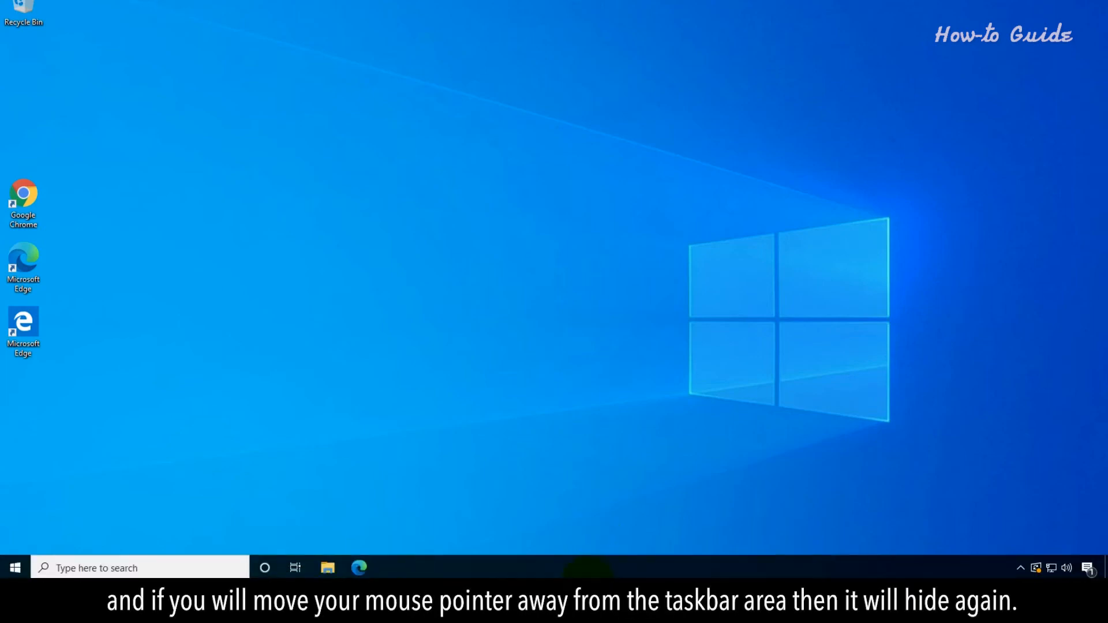
mouse_move(601, 508)
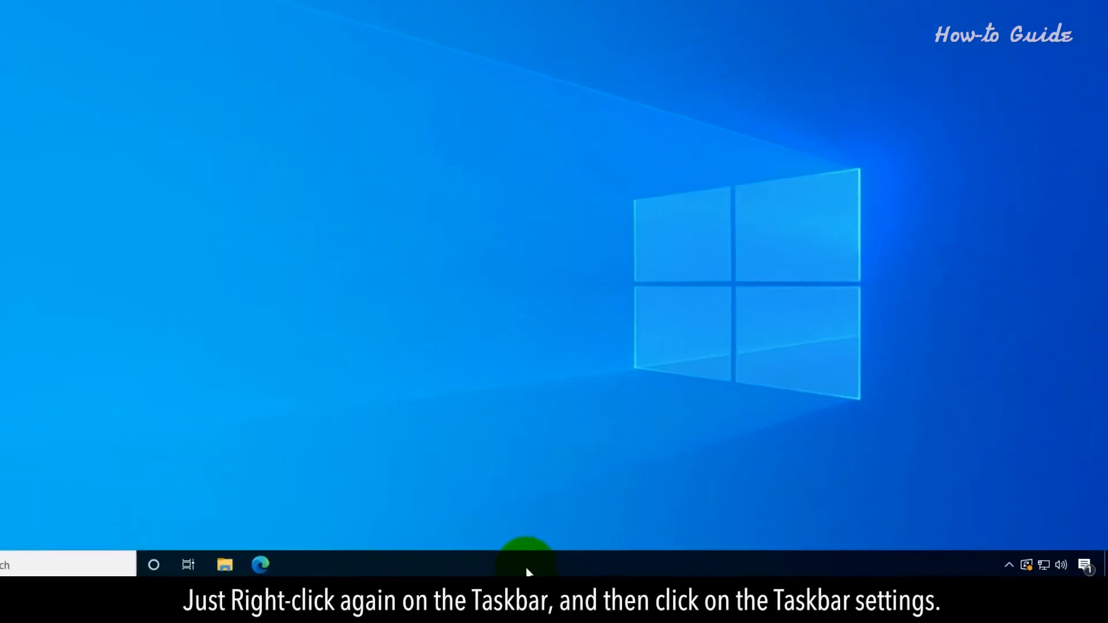
Reopen Taskbar settings, switch 'Automatically hide the taskbar in desktop mode' Off, and close Settings
right_click(527, 558)
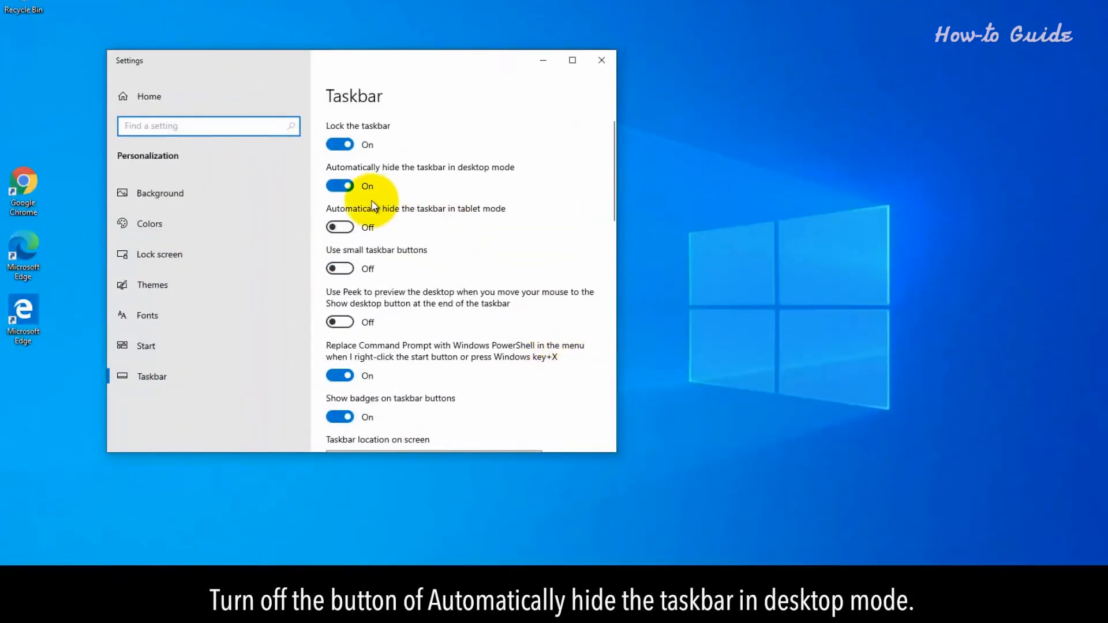
click(340, 186)
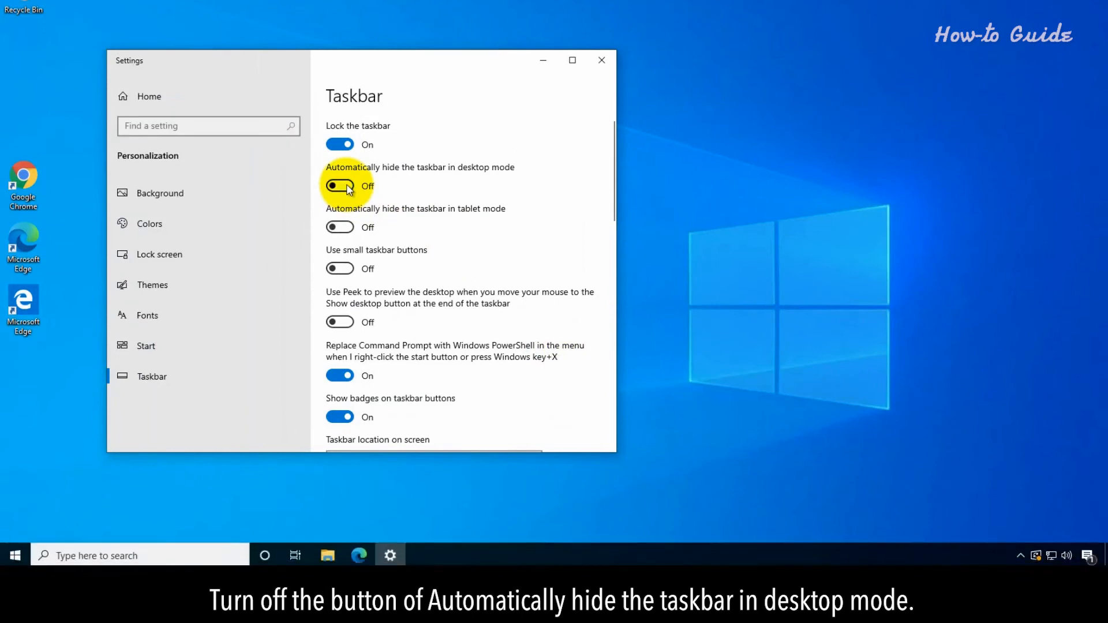
click(601, 60)
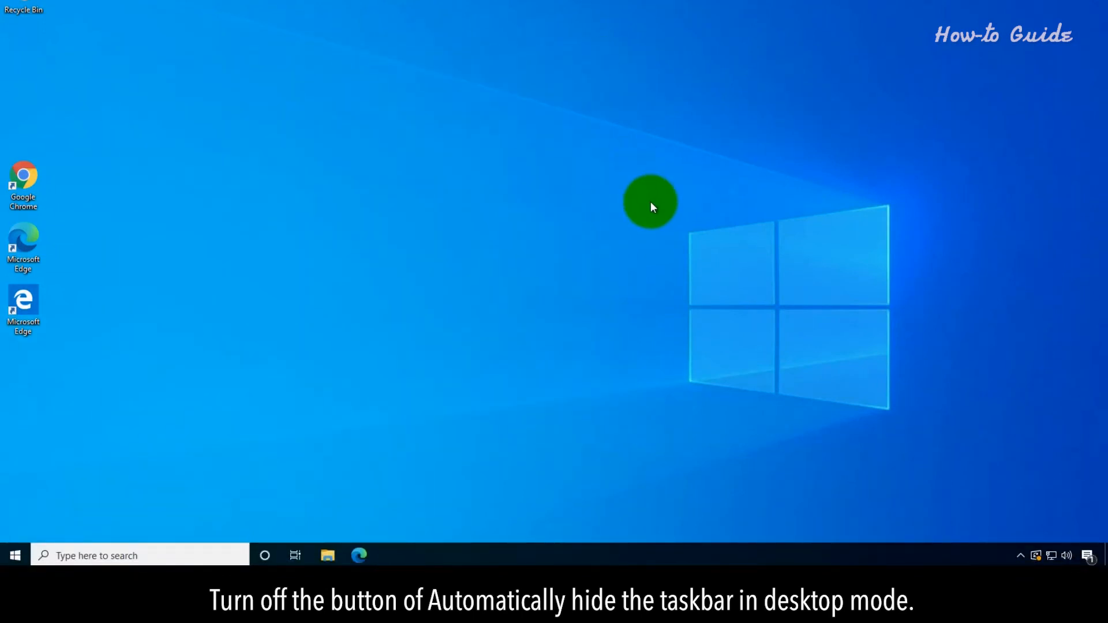